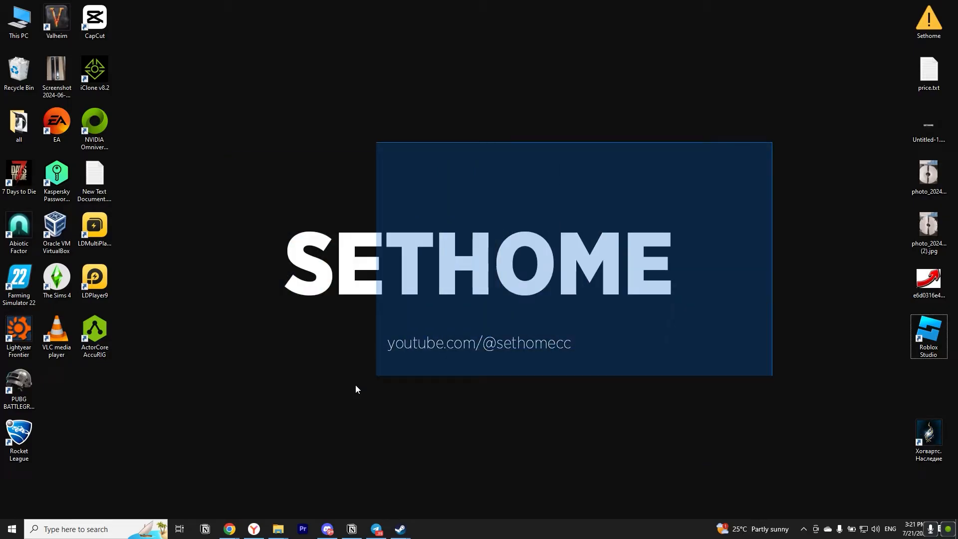
# - Search Windows for "add or r" to surface Add or remove programs
pyautogui.write('add')
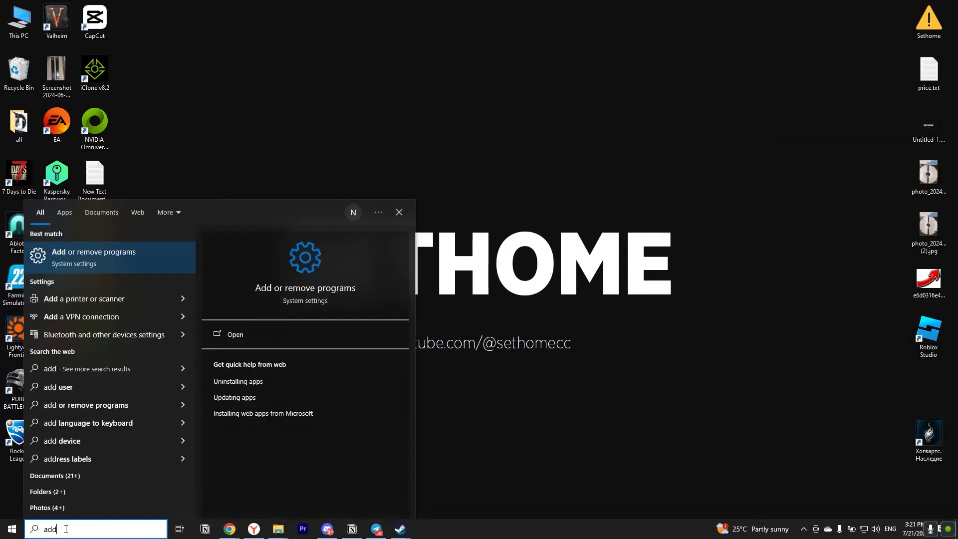
pyautogui.write('r remove')
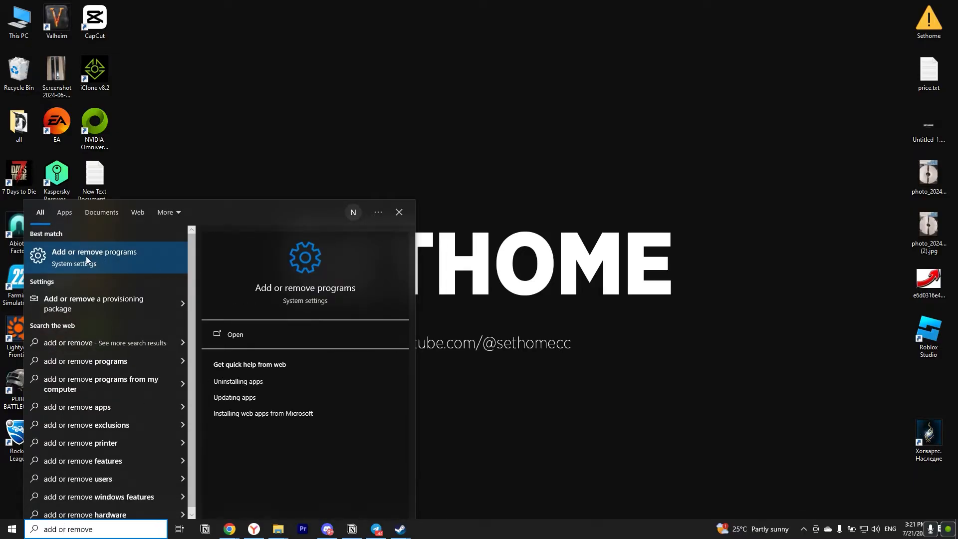
# - Filter installed apps for "roblox" and uninstall Roblox, confirming removal
pyautogui.click(93, 252)
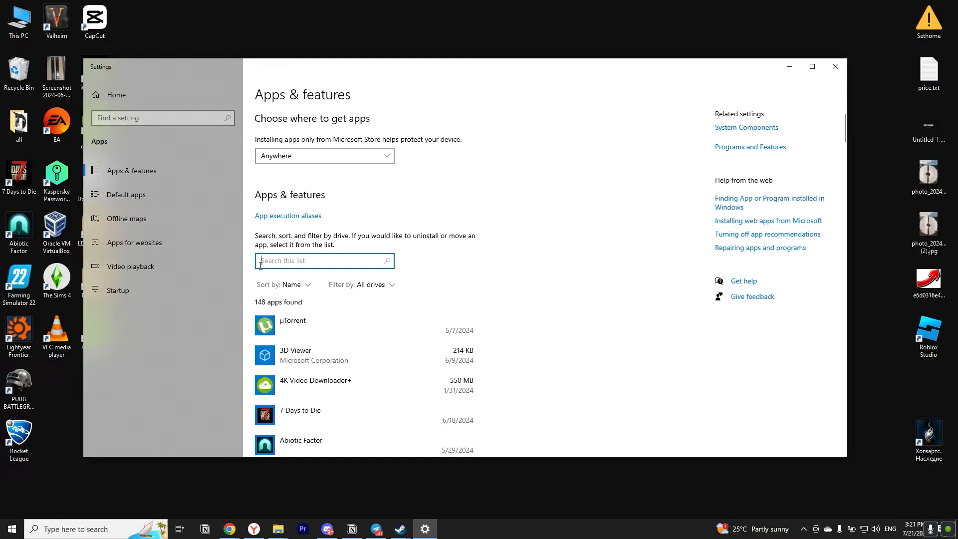
pyautogui.write('ro')
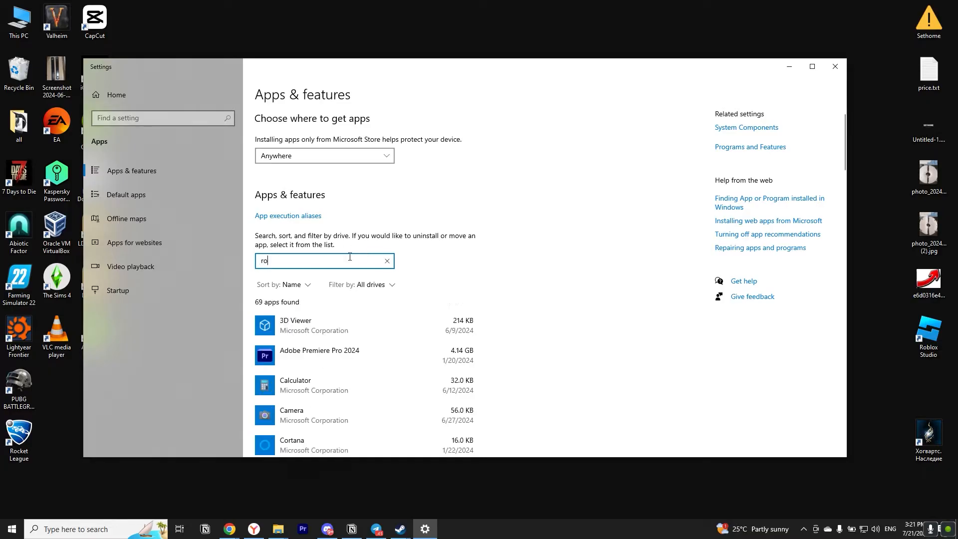
pyautogui.write('blox')
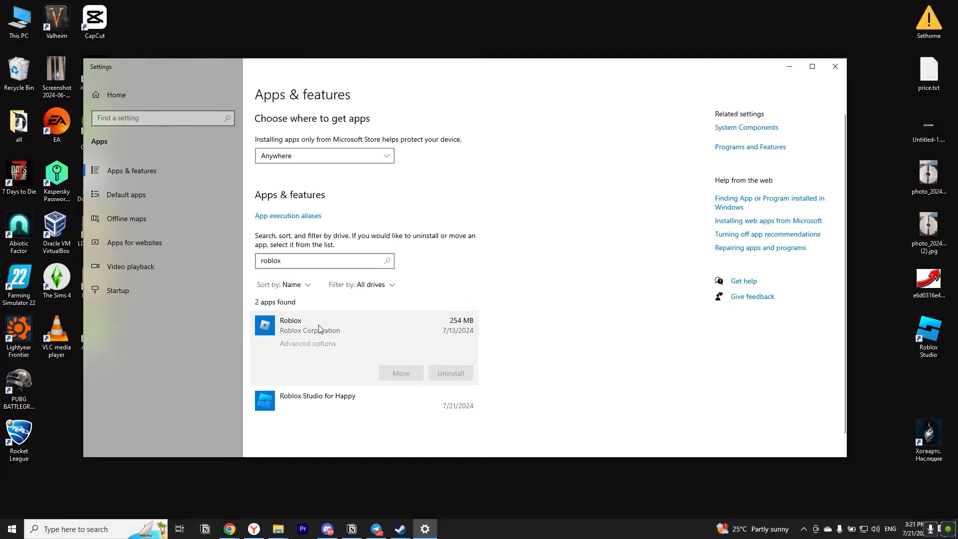
pyautogui.click(450, 372)
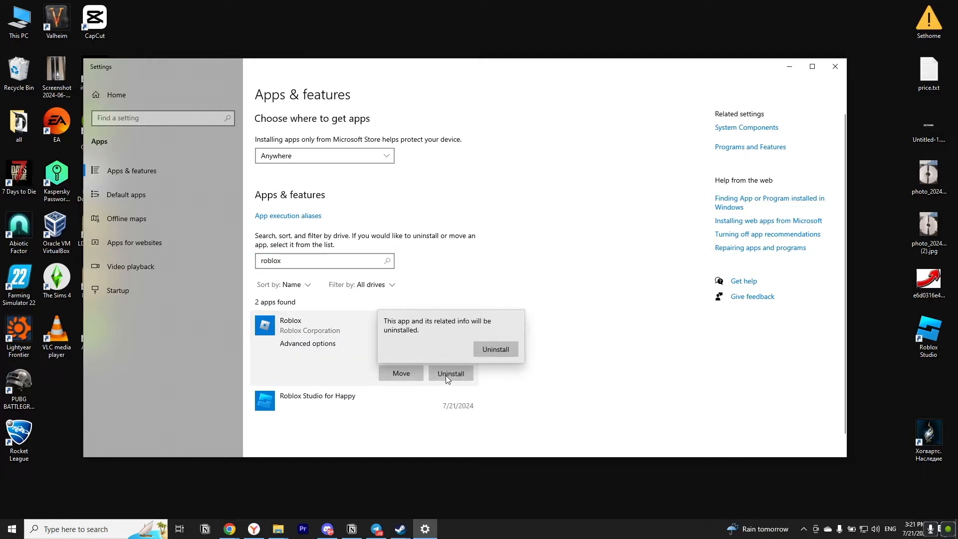
pyautogui.click(495, 348)
pyautogui.write('cmd')
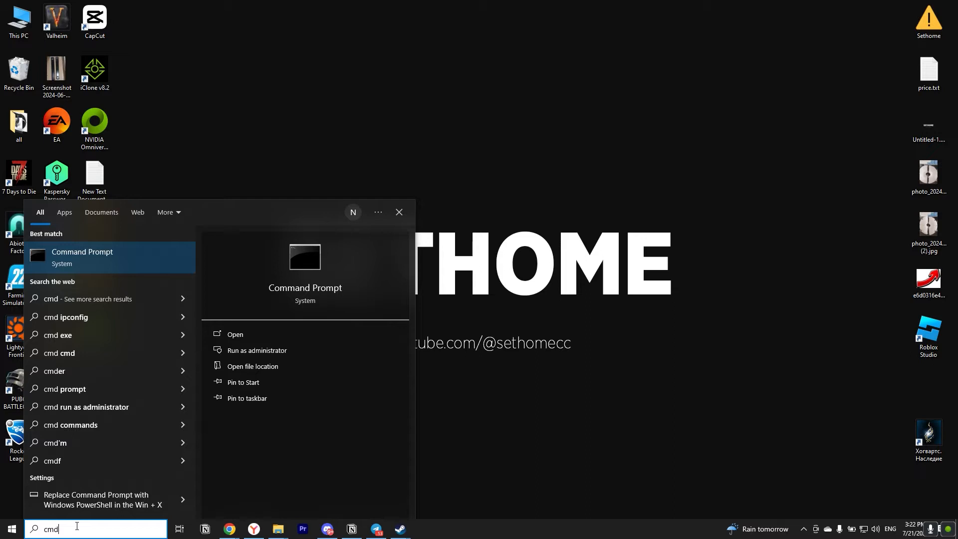
pyautogui.moveTo(115, 254)
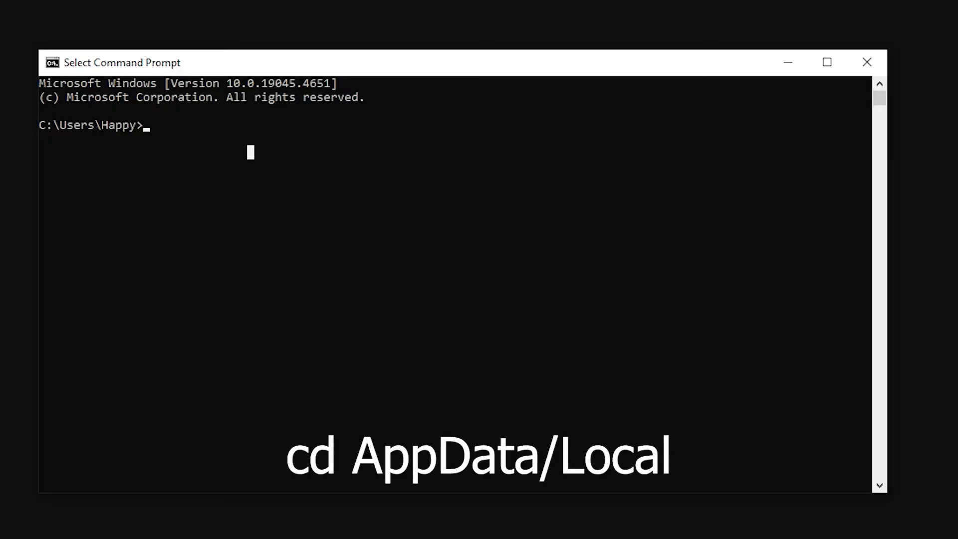
# - Delete the Roblox folder in AppData\Local with rmdir /s, confirm with y, and exit
pyautogui.write('cd AppData/Local')
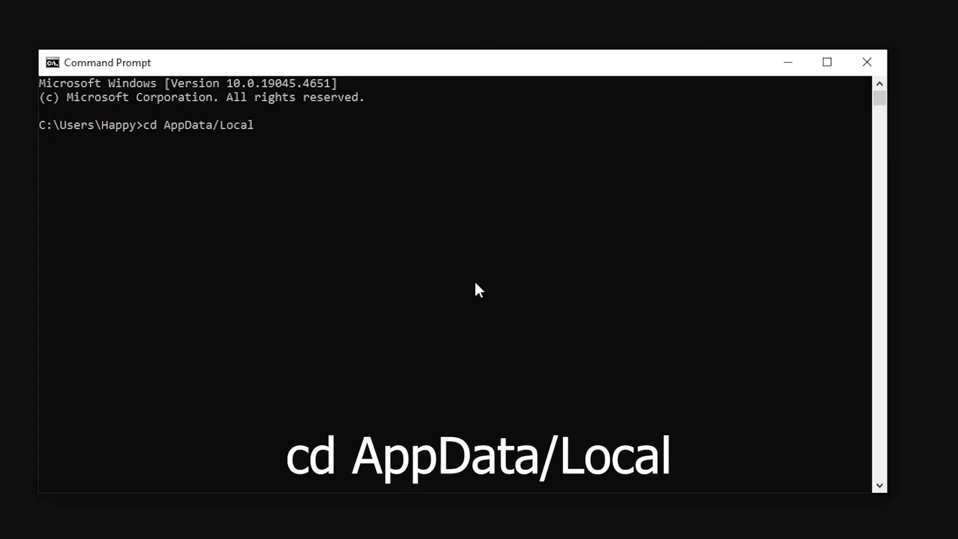
pyautogui.press('Return')
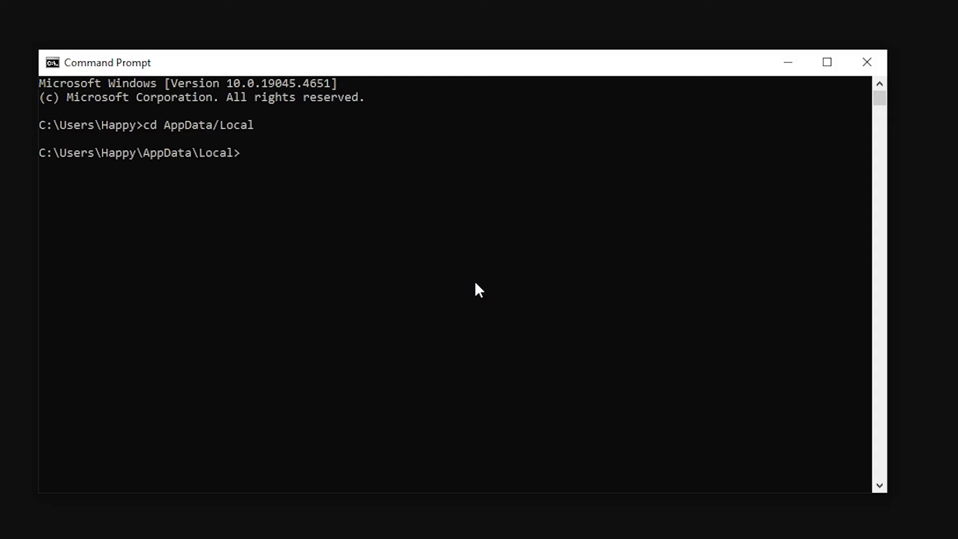
pyautogui.write('rmdir /')
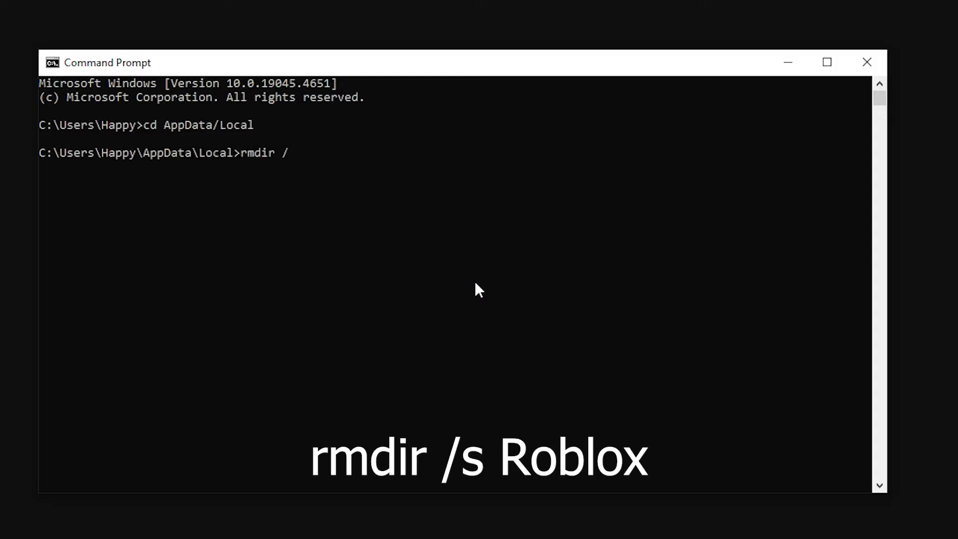
pyautogui.write('s Roblox')
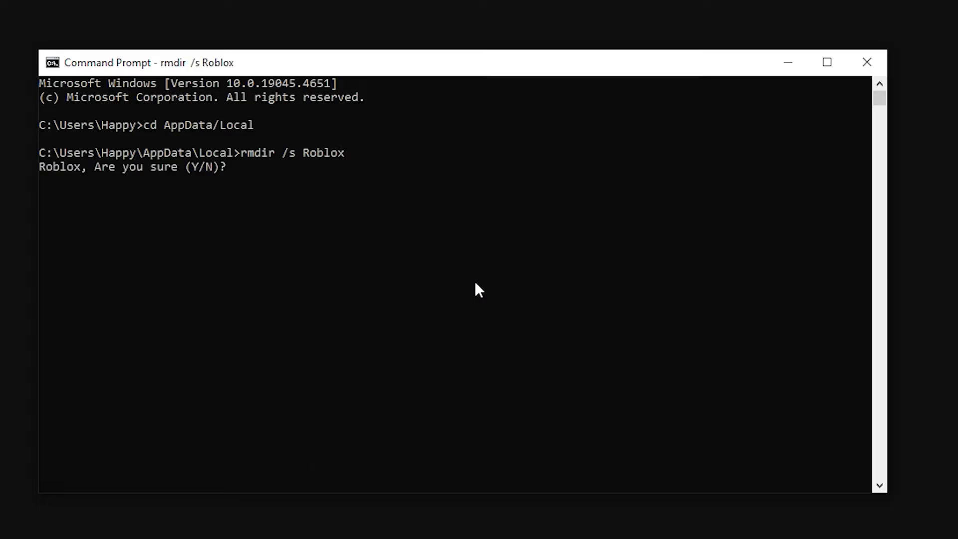
pyautogui.write('y')
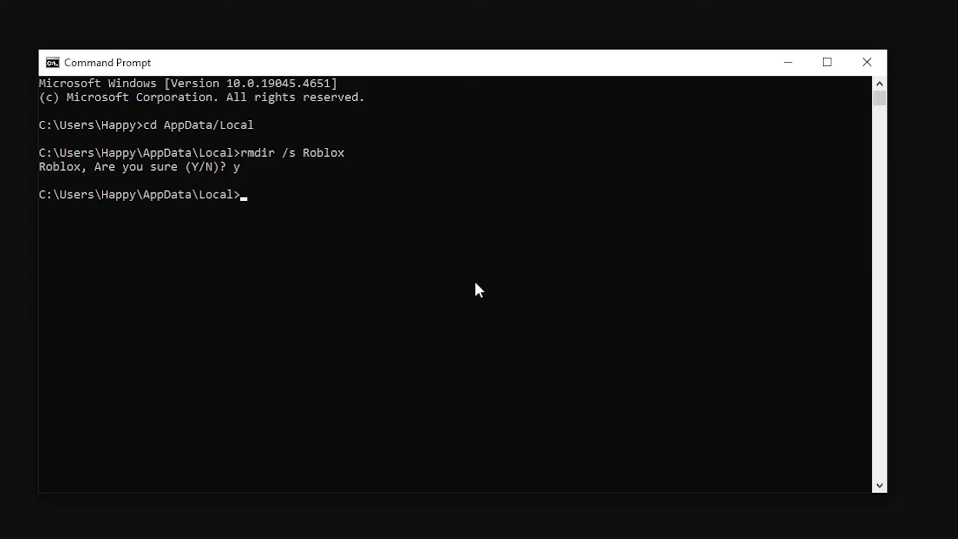
pyautogui.write('exit')
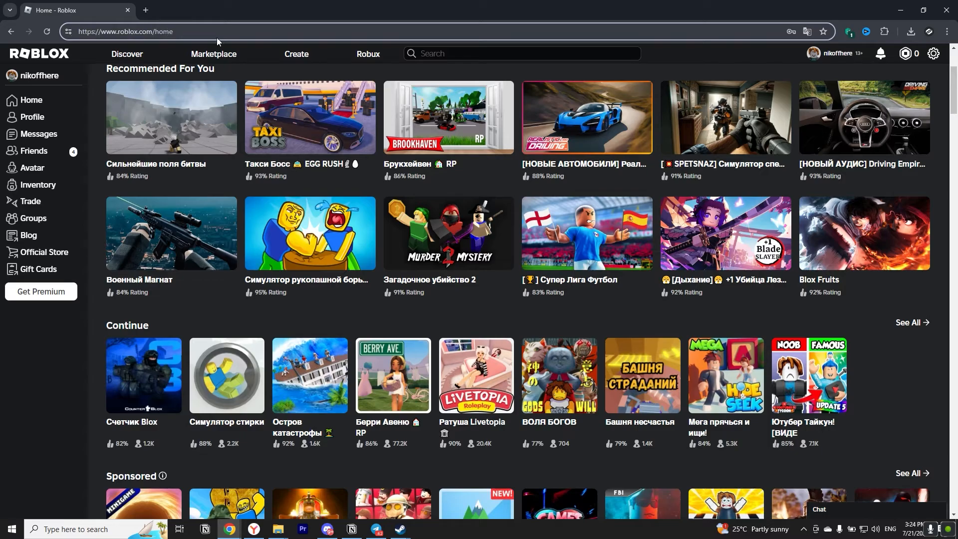
# - Open the Brookhaven RP game page from Recommended For You
pyautogui.click(448, 117)
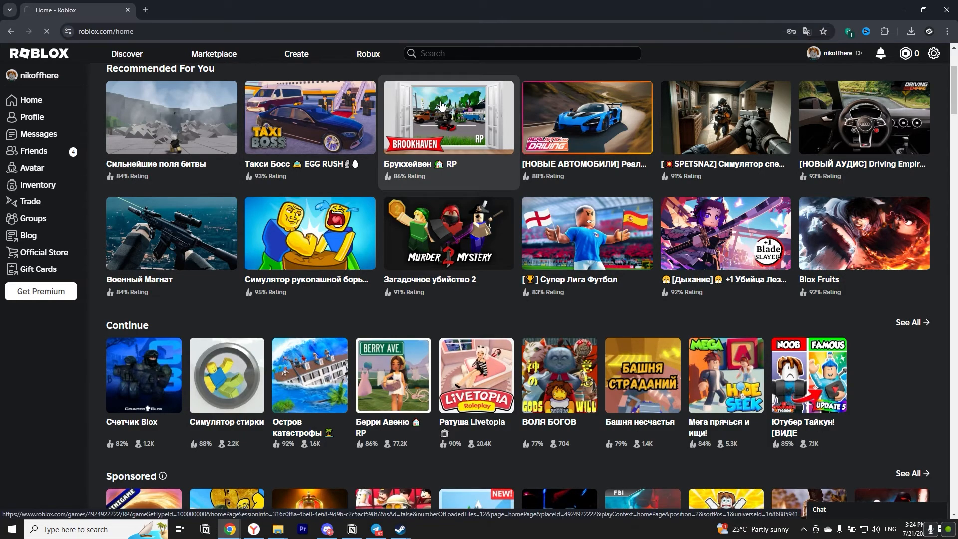
pyautogui.click(448, 117)
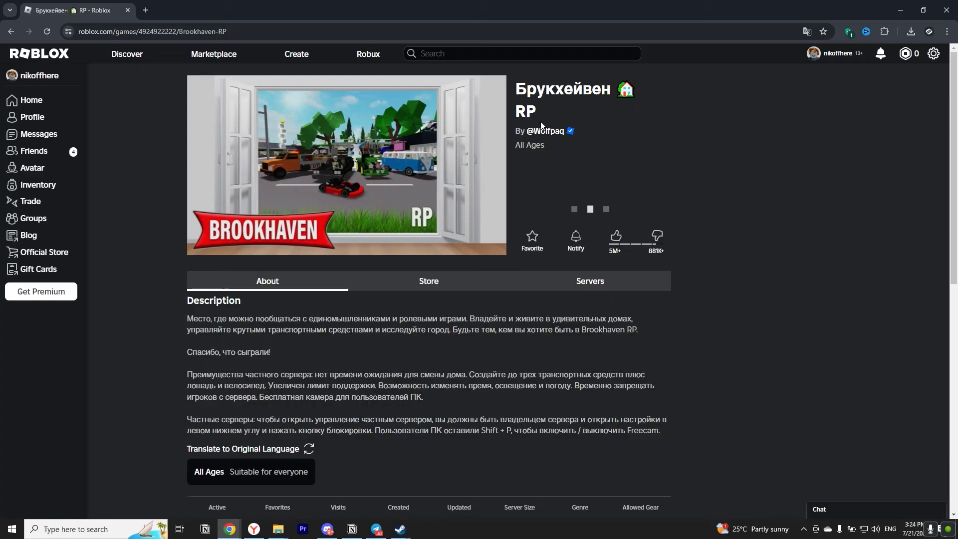
# - Press Play on Brookhaven RP and choose Download and Install Roblox
pyautogui.click(588, 207)
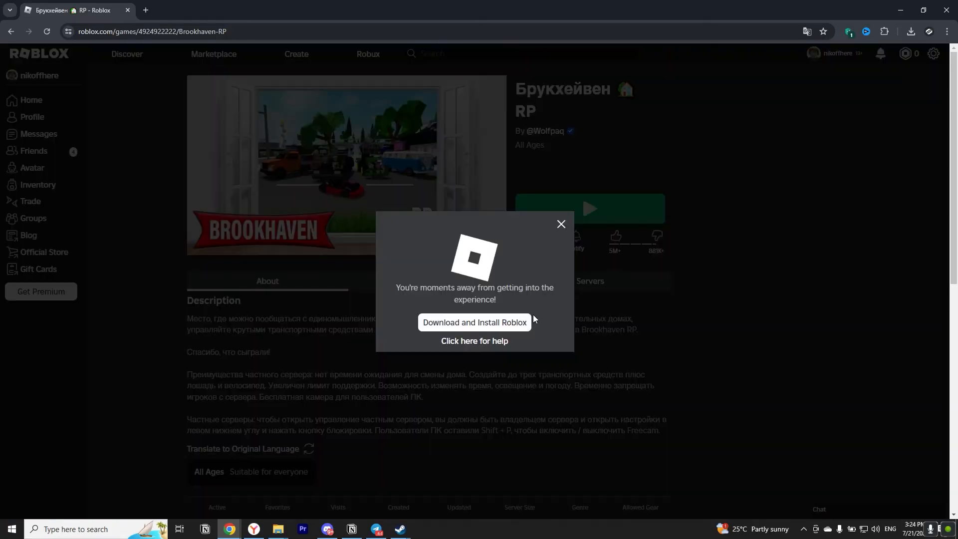
pyautogui.moveTo(499, 332)
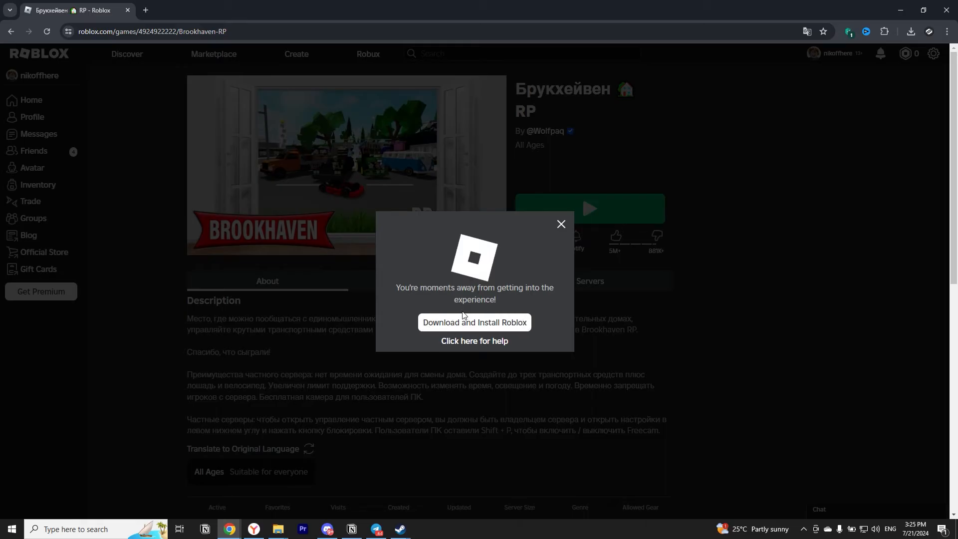
pyautogui.click(474, 322)
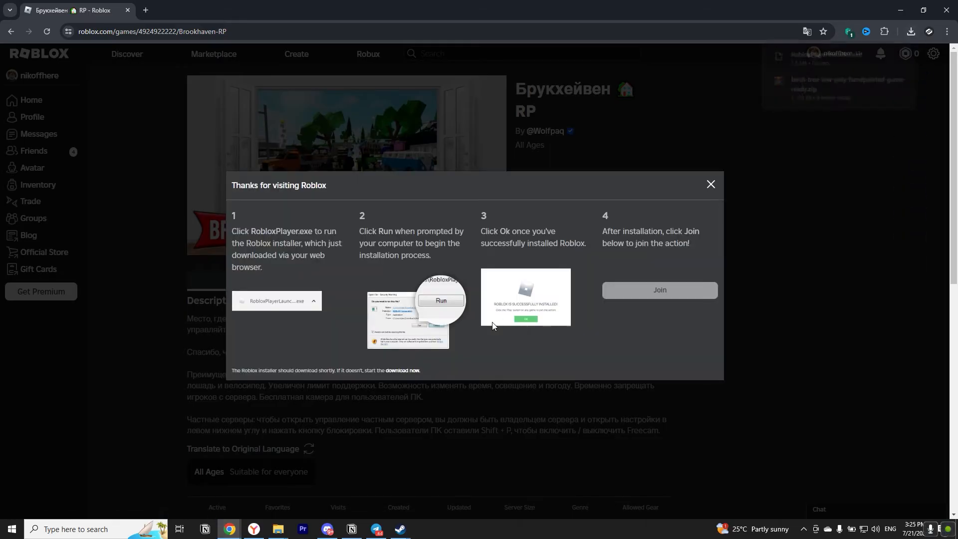
pyautogui.click(710, 184)
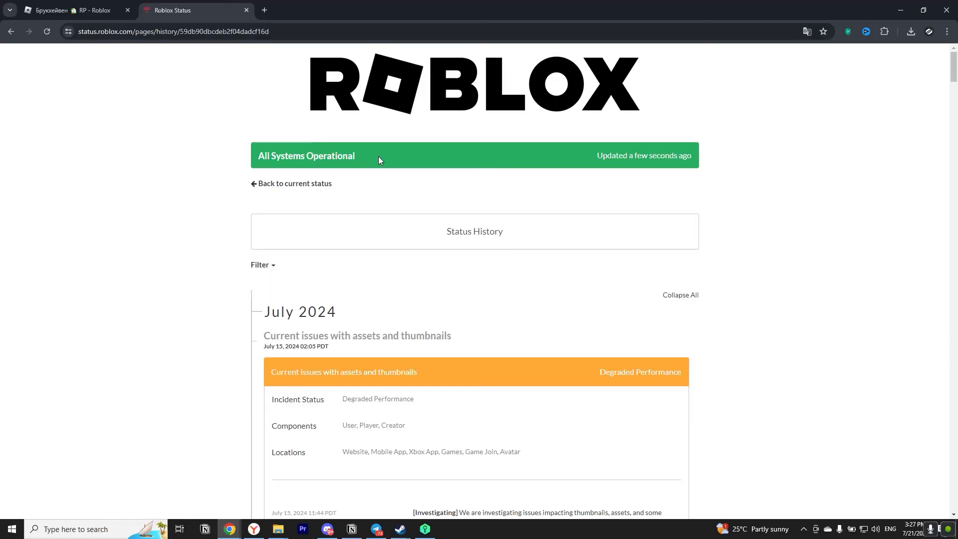
pyautogui.moveTo(418, 157)
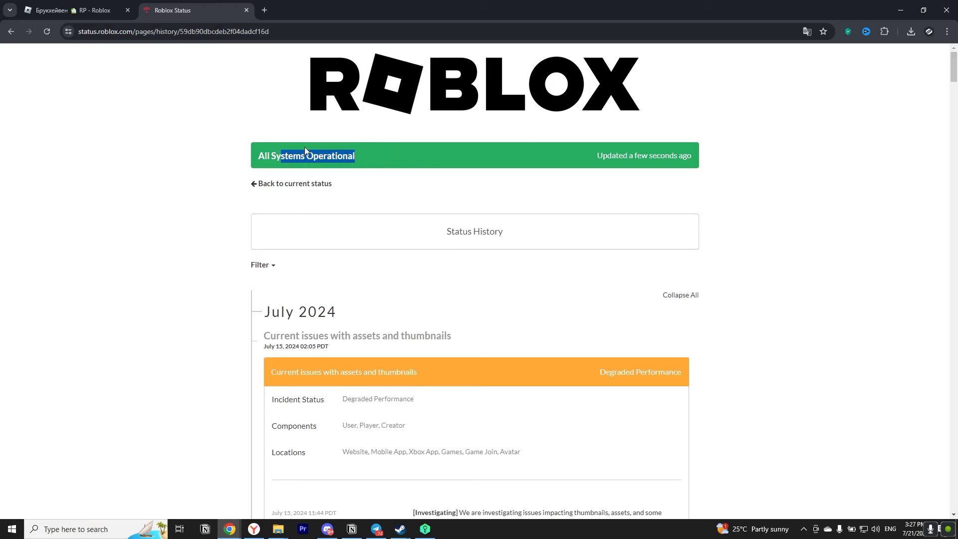
pyautogui.scroll(-3)
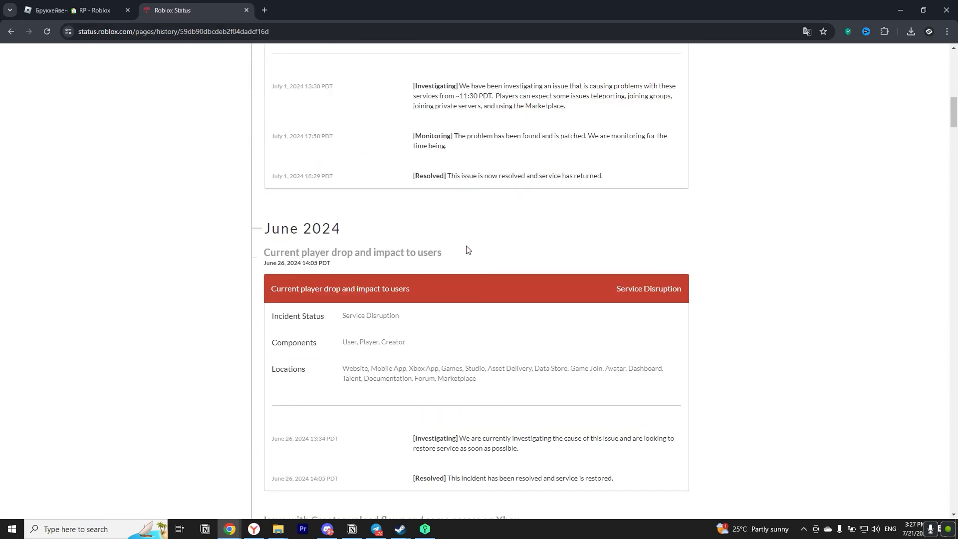
pyautogui.scroll(3)
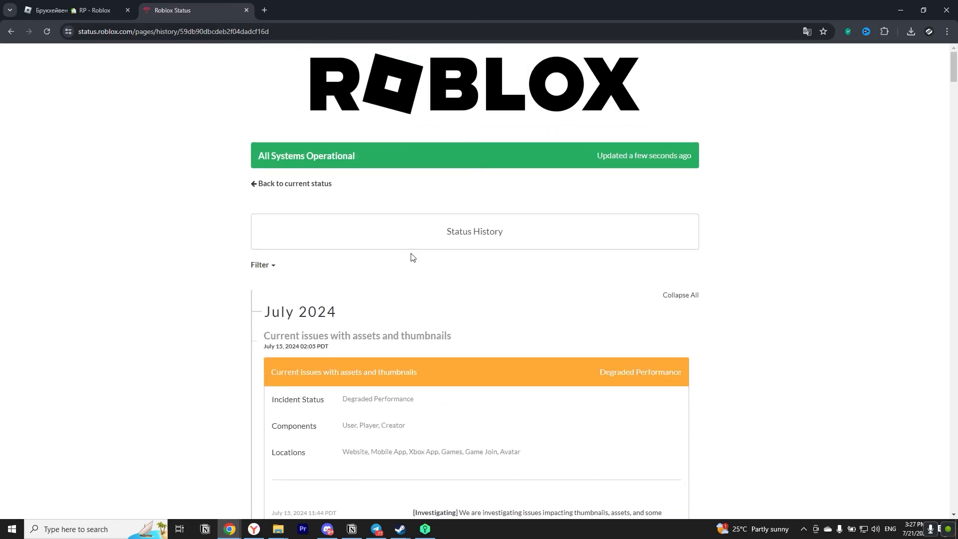